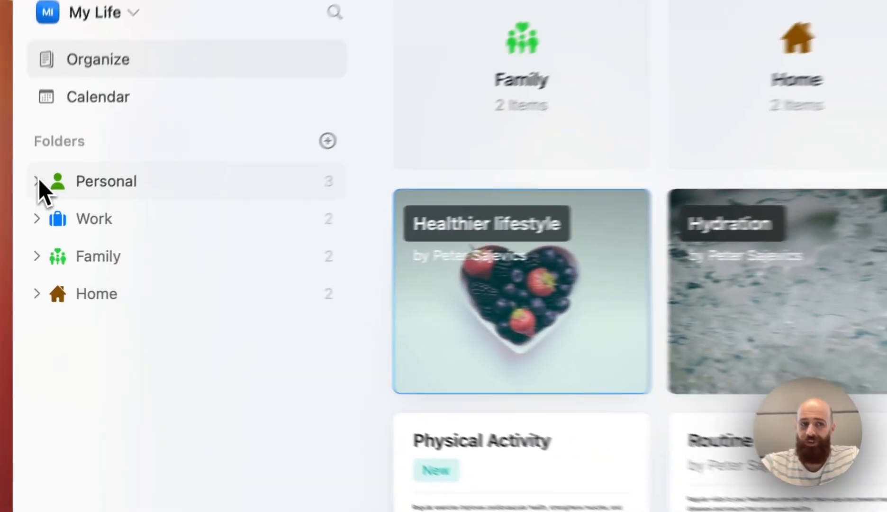
# Reveal Hobbies, Finances and Health under Personal, briefly expanding and collapsing Work
pyautogui.click(36, 181)
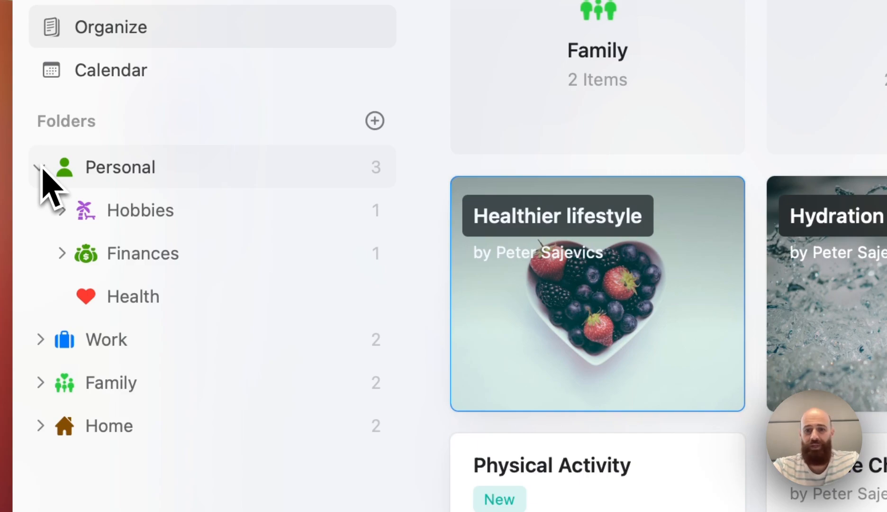
pyautogui.click(40, 339)
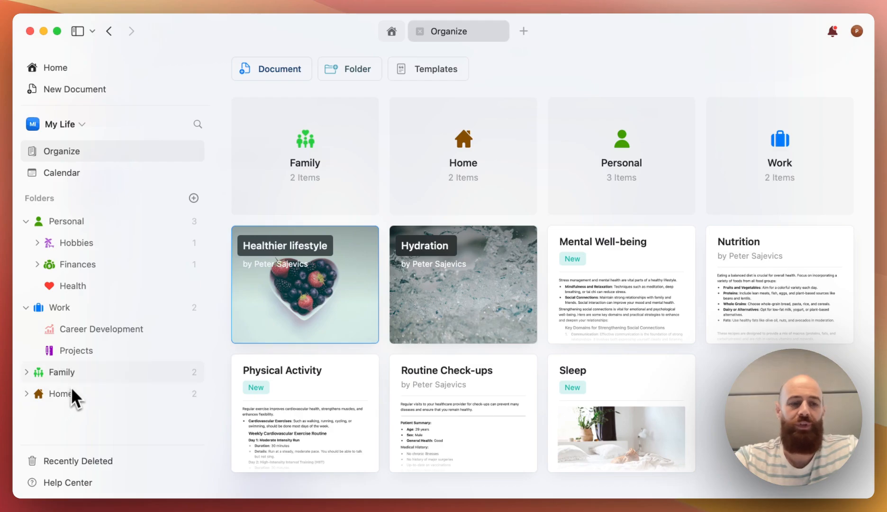
pyautogui.moveTo(37, 388)
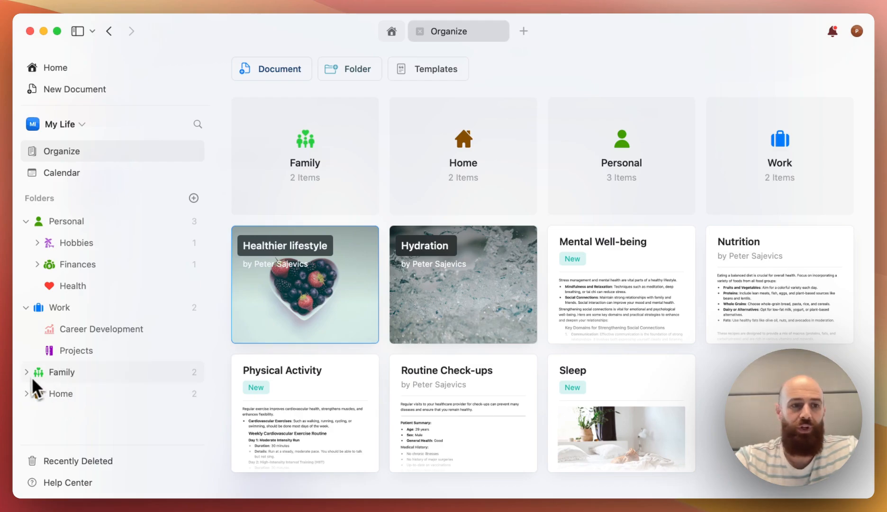
pyautogui.click(26, 372)
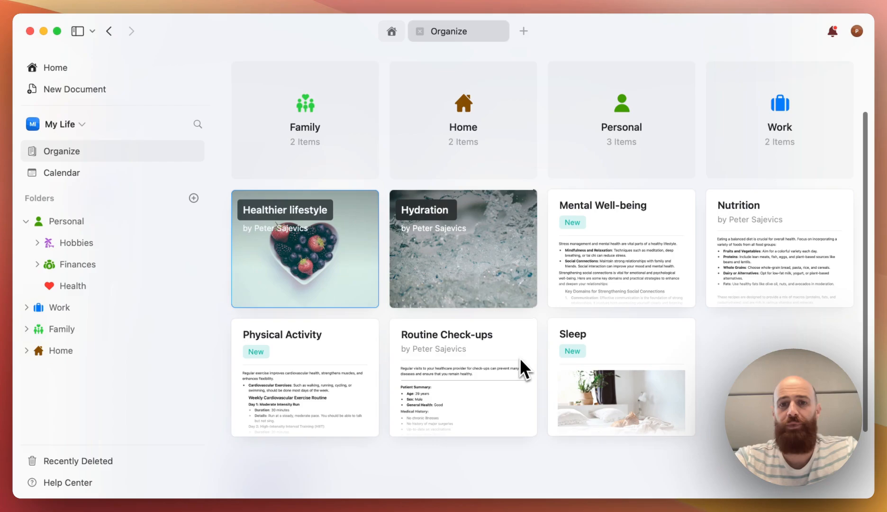
pyautogui.moveTo(559, 276)
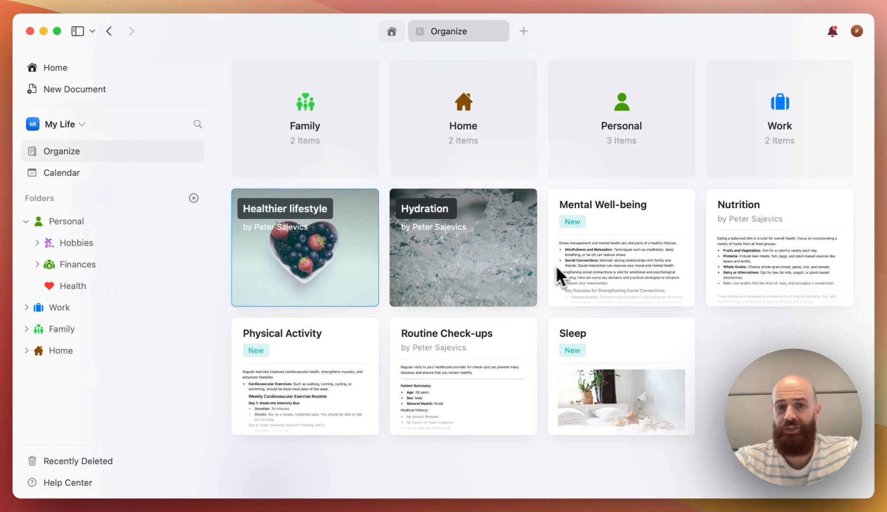
pyautogui.moveTo(556, 279)
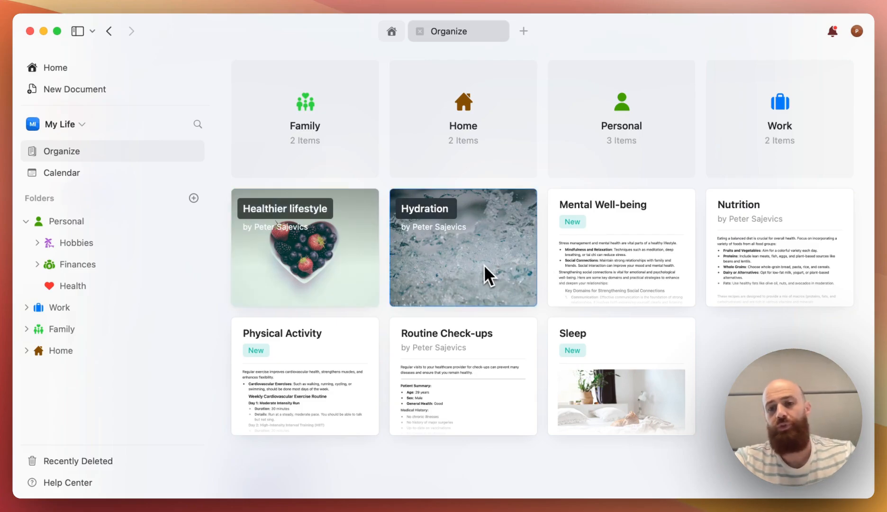
pyautogui.moveTo(483, 277)
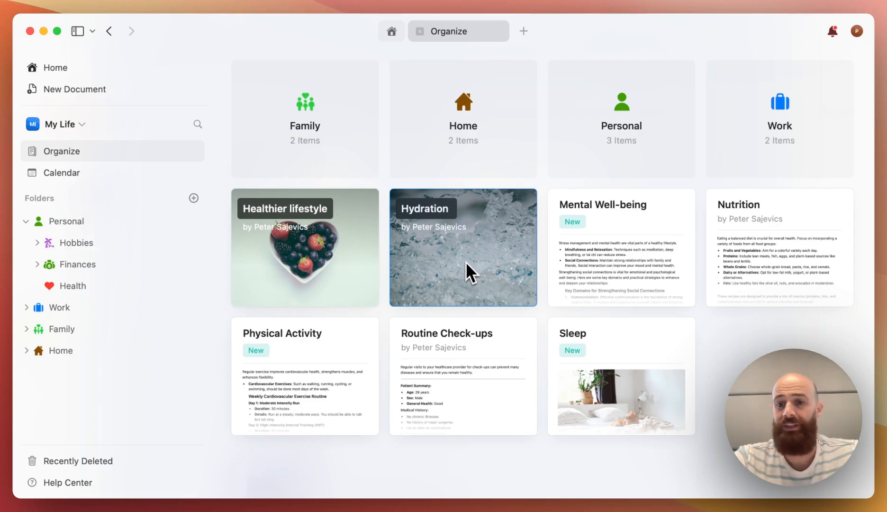
pyautogui.moveTo(456, 281)
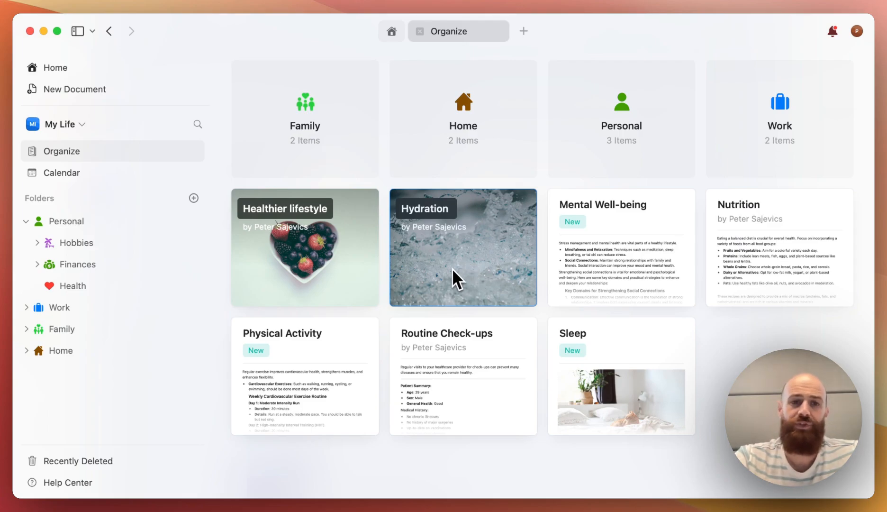
pyautogui.moveTo(470, 265)
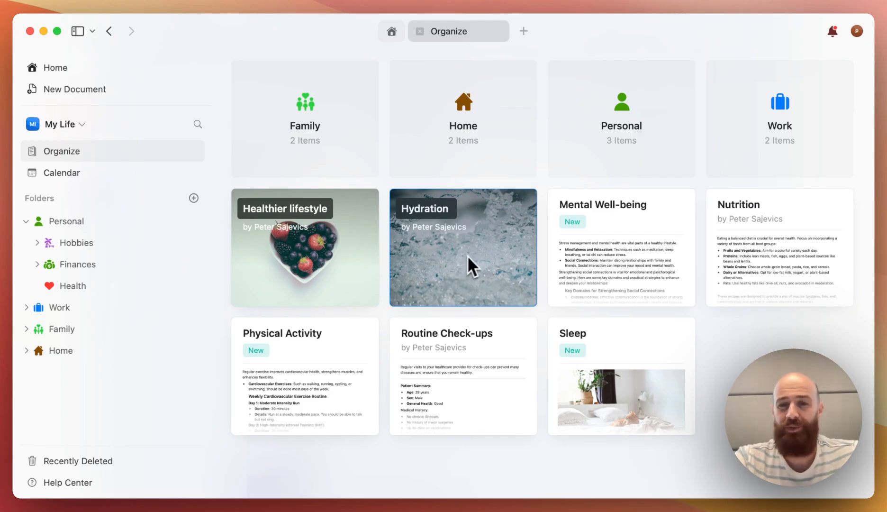
pyautogui.moveTo(445, 280)
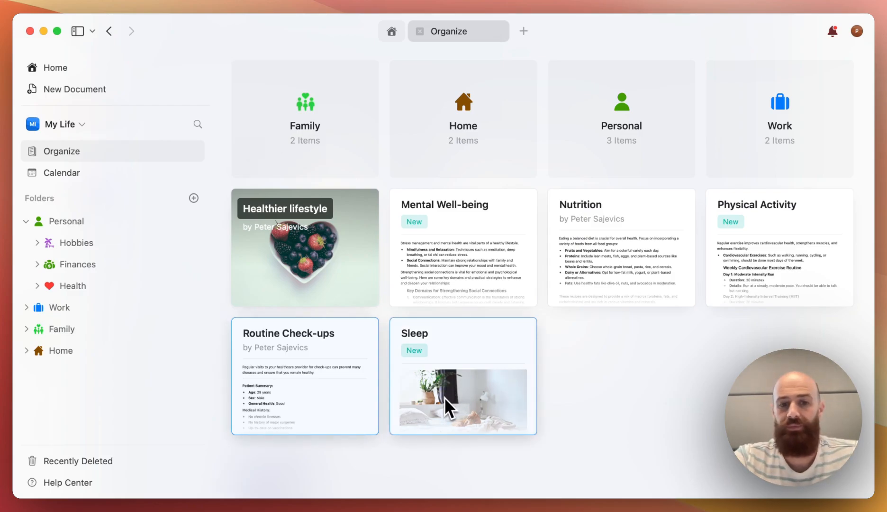
# Move the selected Routine Check-ups and Sleep documents into Personal > Health via Move to
pyautogui.rightClick(451, 407)
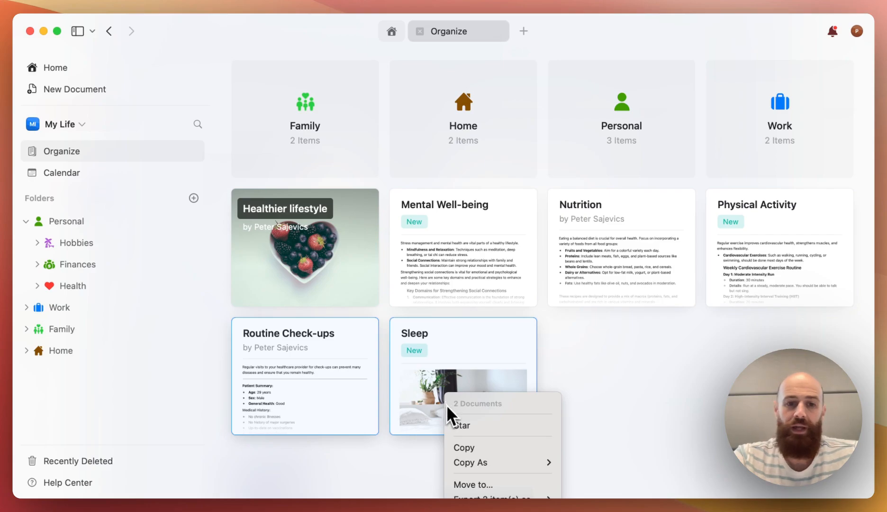
pyautogui.moveTo(478, 485)
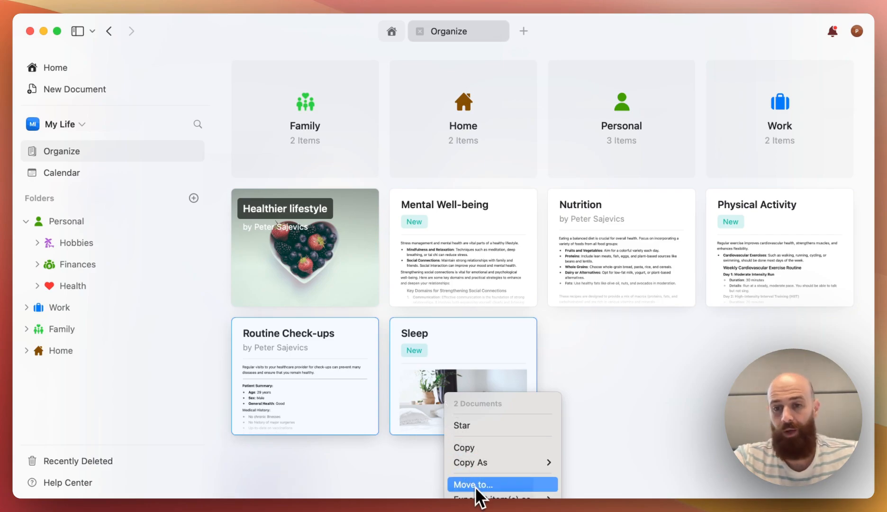
pyautogui.click(474, 484)
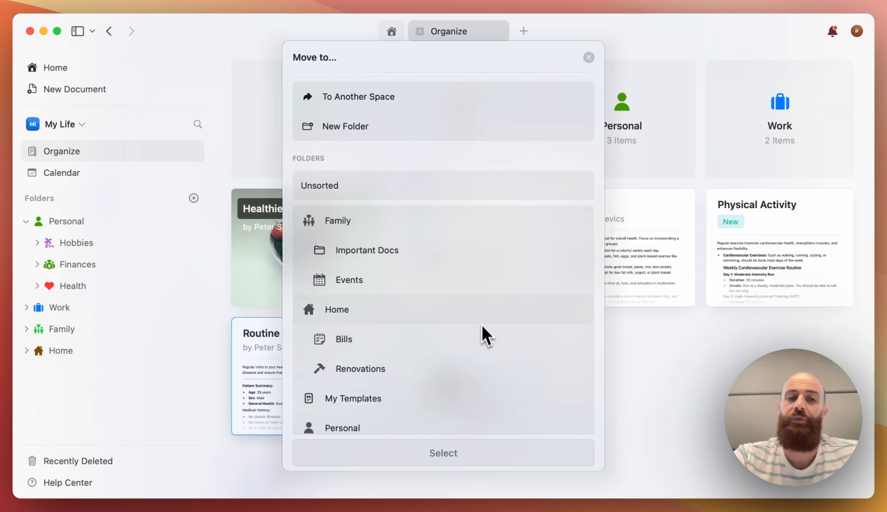
pyautogui.scroll(-3)
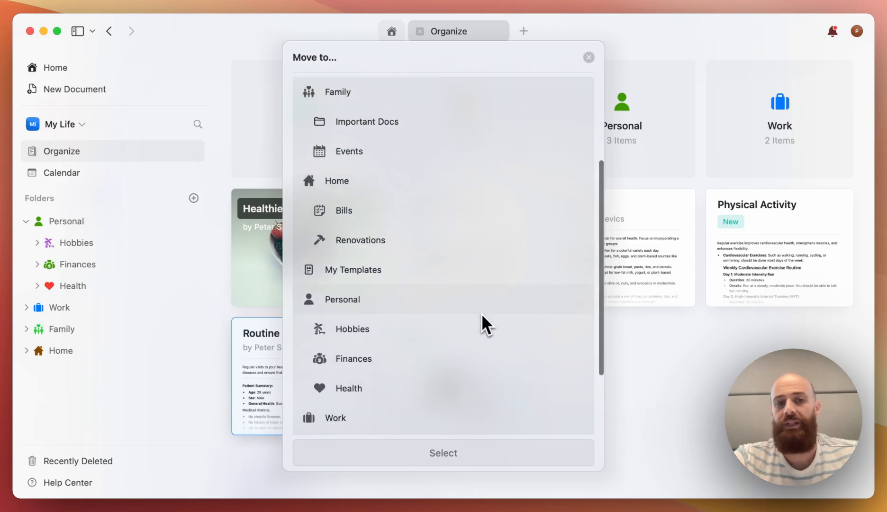
pyautogui.scroll(-3)
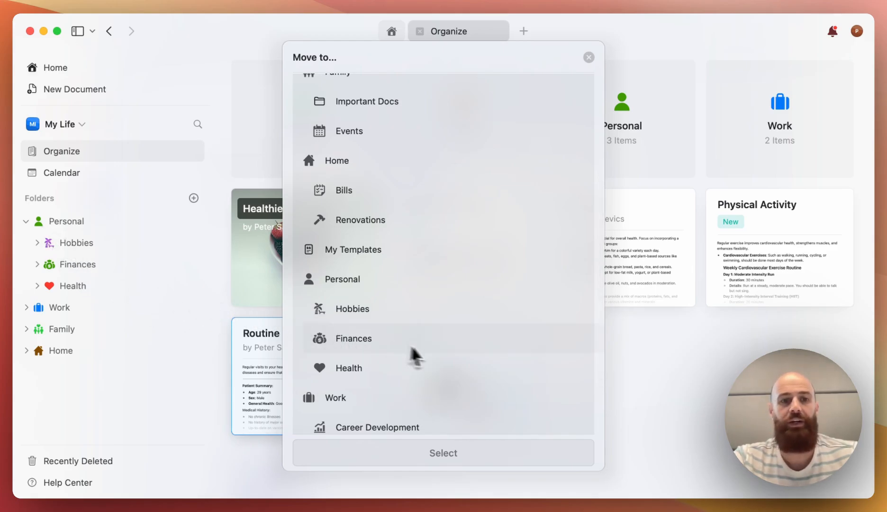
pyautogui.scroll(-3)
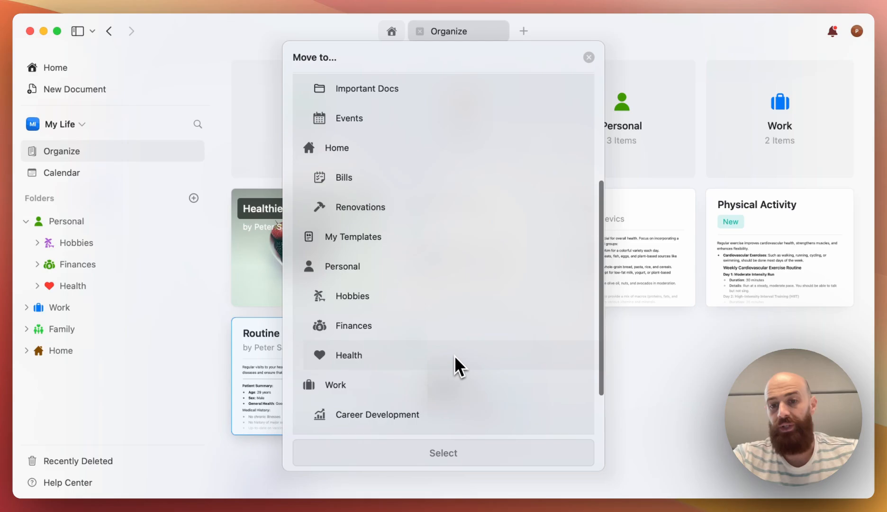
pyautogui.click(348, 354)
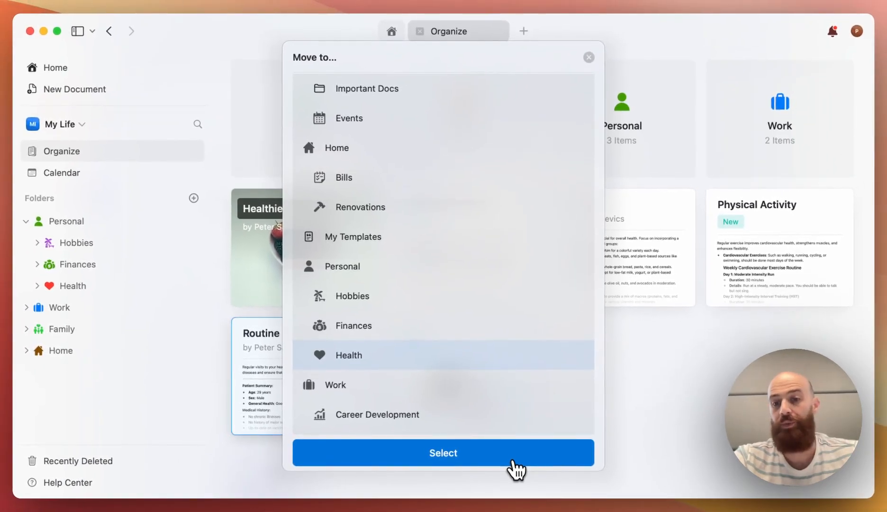
pyautogui.click(443, 452)
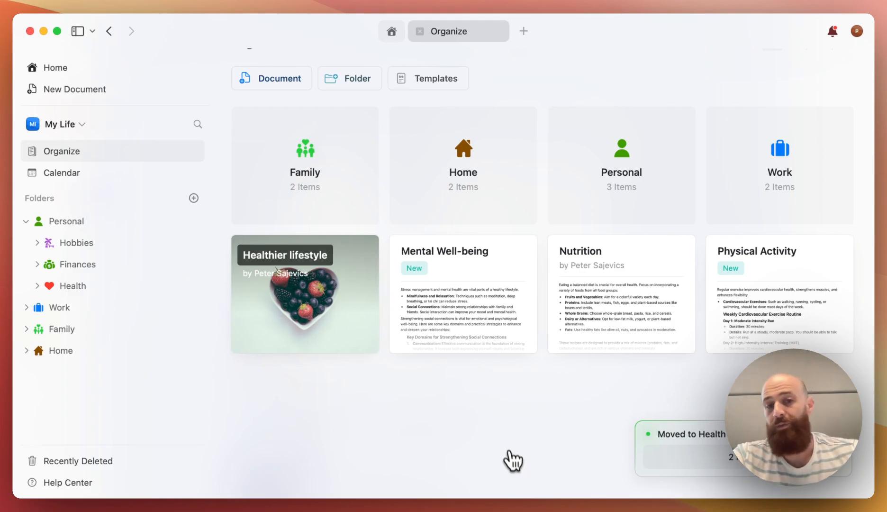
pyautogui.moveTo(503, 282)
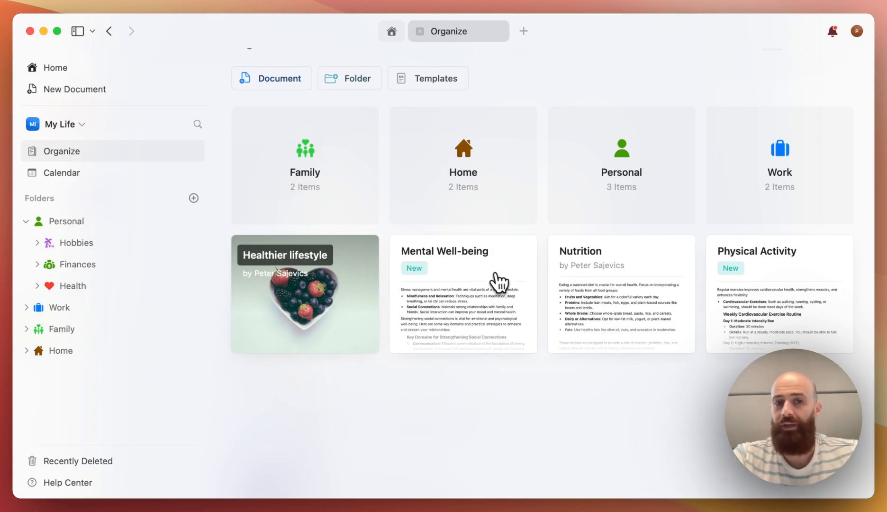
pyautogui.moveTo(413, 200)
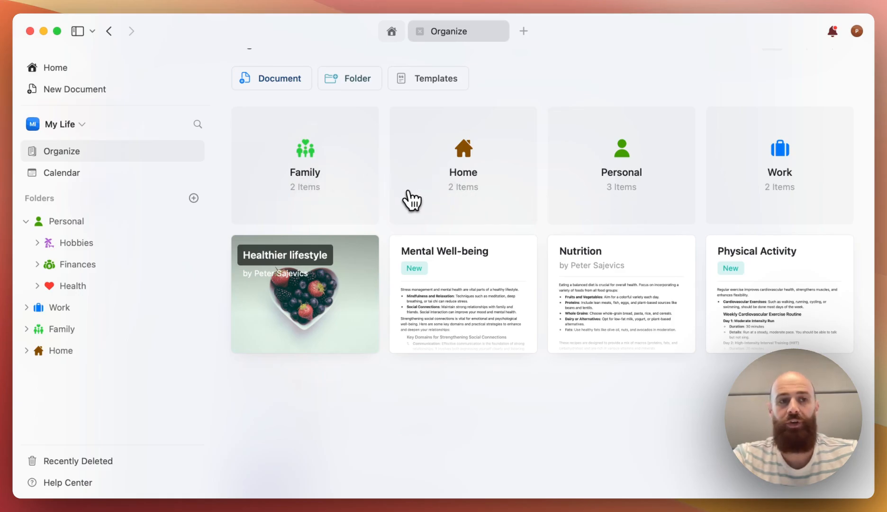
pyautogui.moveTo(480, 320)
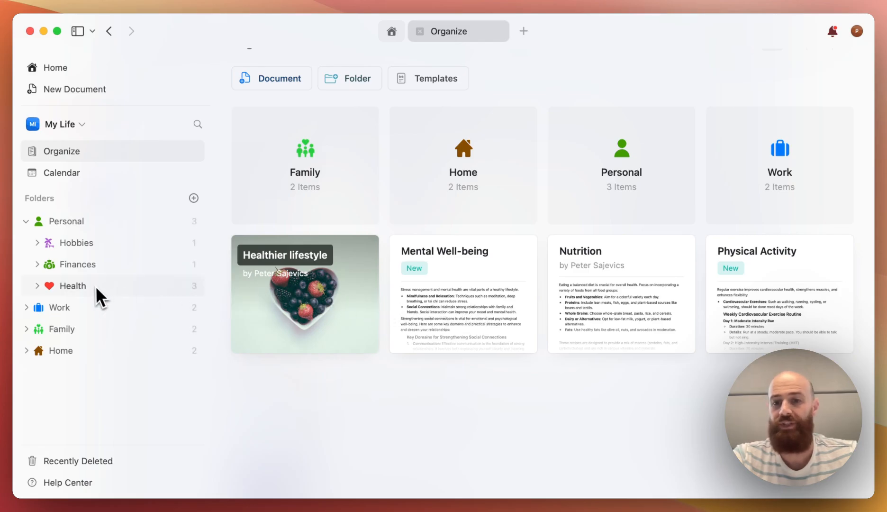
pyautogui.moveTo(160, 312)
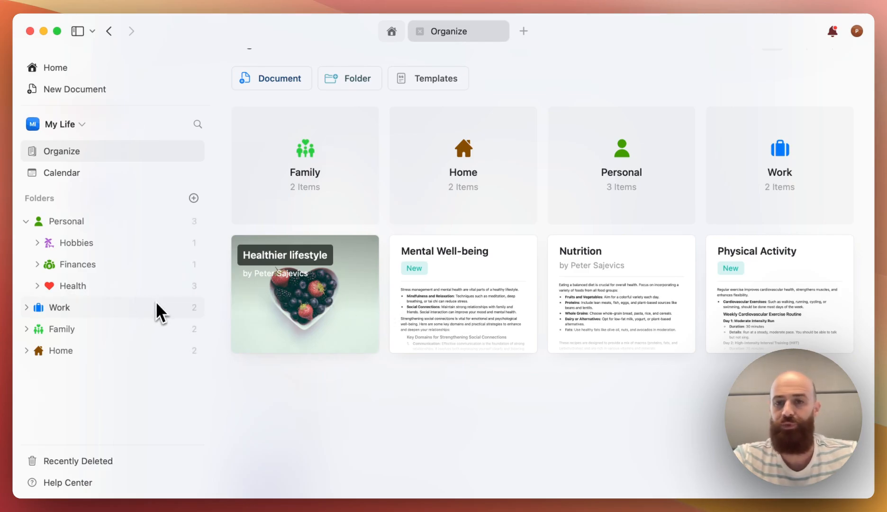
pyautogui.moveTo(436, 346)
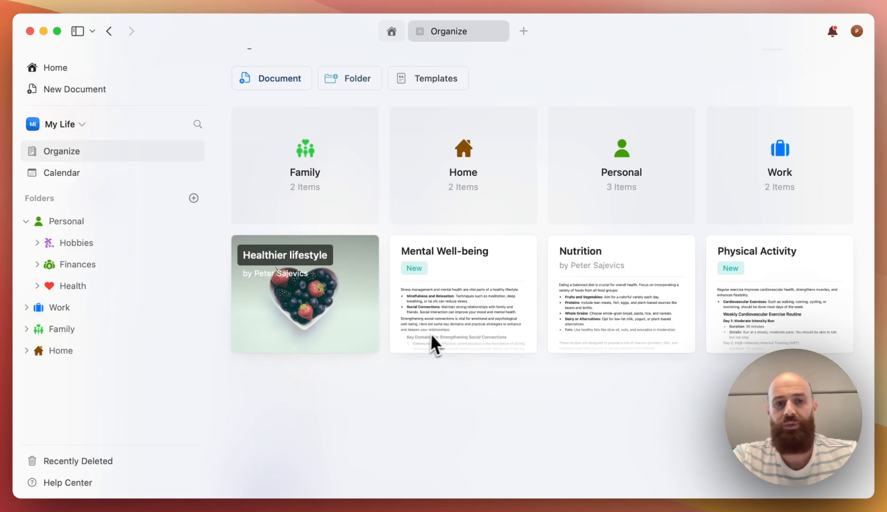
pyautogui.moveTo(464, 340)
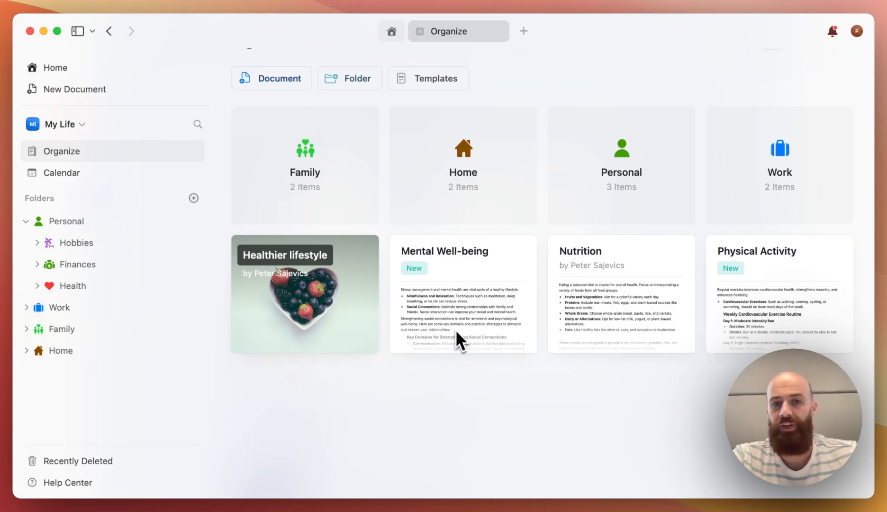
pyautogui.moveTo(603, 320)
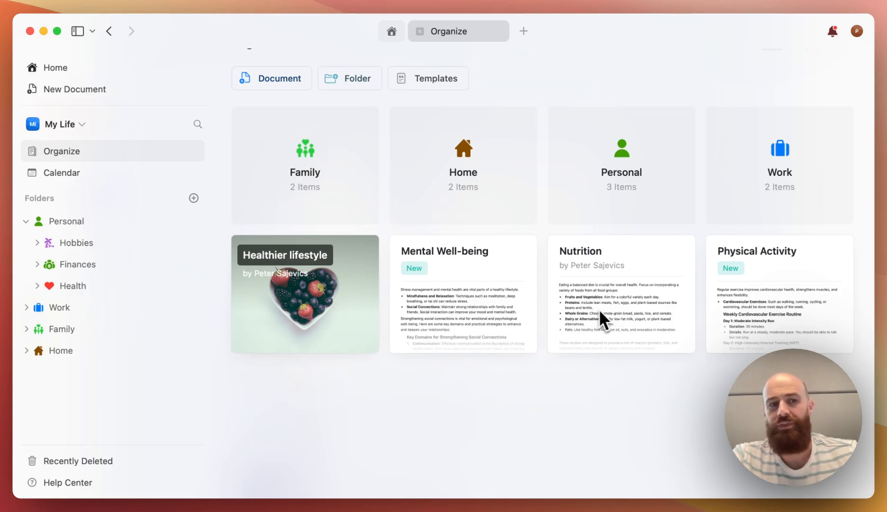
# Open the Nutrition document and scroll down to the Sweet Potato recipe card
pyautogui.click(37, 243)
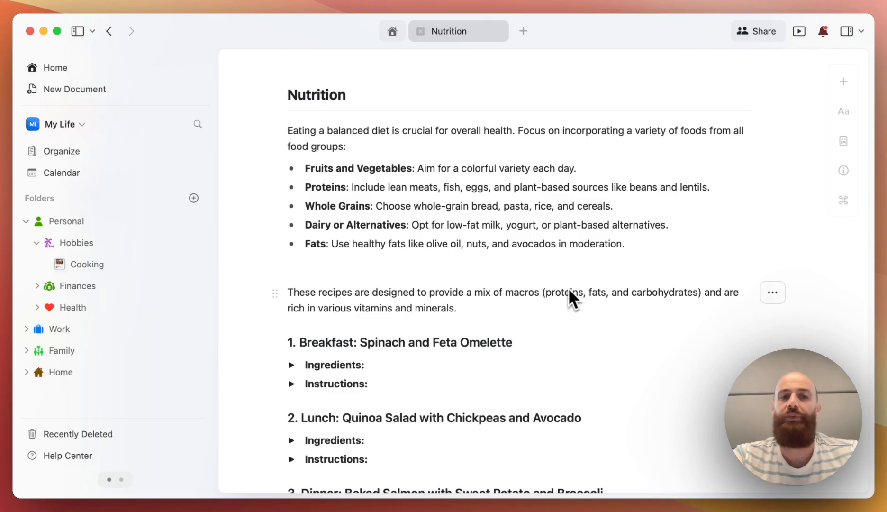
pyautogui.scroll(-3)
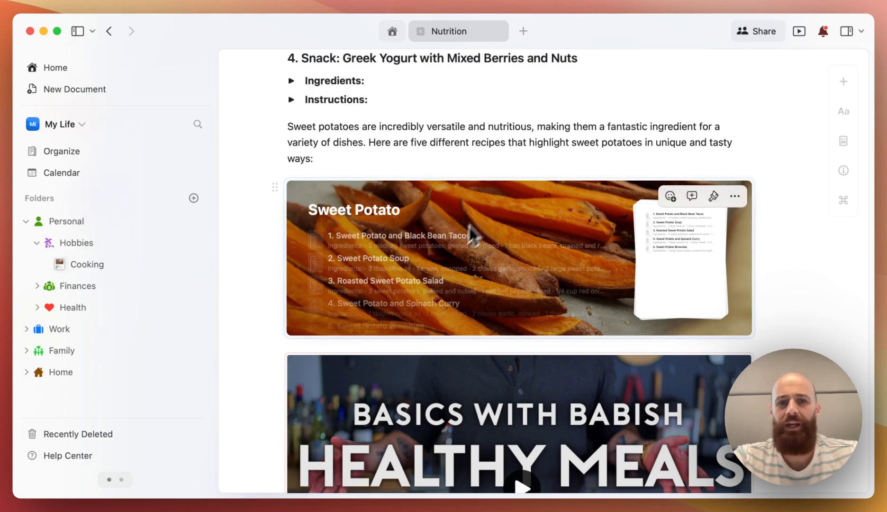
pyautogui.moveTo(472, 255)
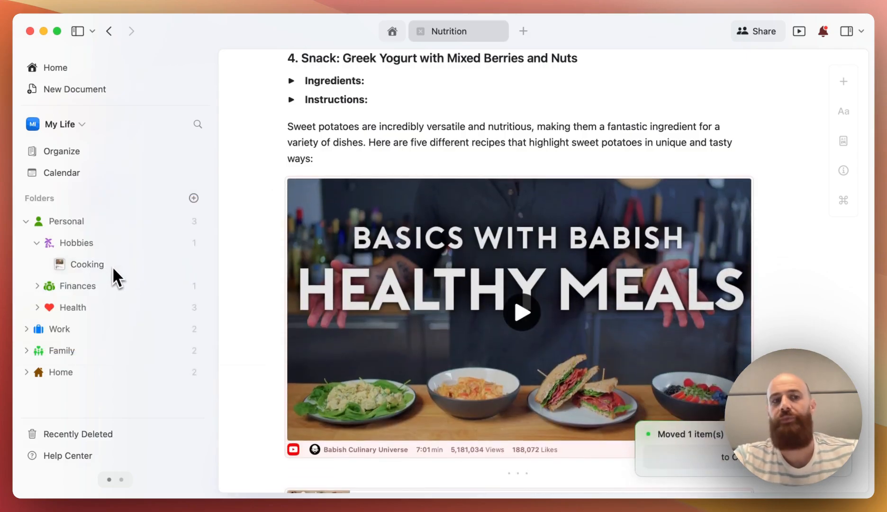
# View the Cooking document and find the moved Sweet Potato card above the kitchen tool lists
pyautogui.click(86, 265)
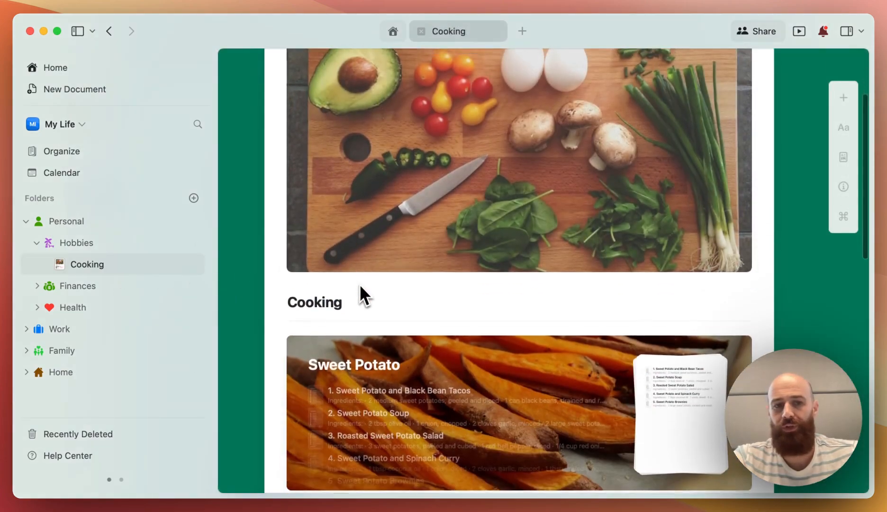
pyautogui.scroll(-3)
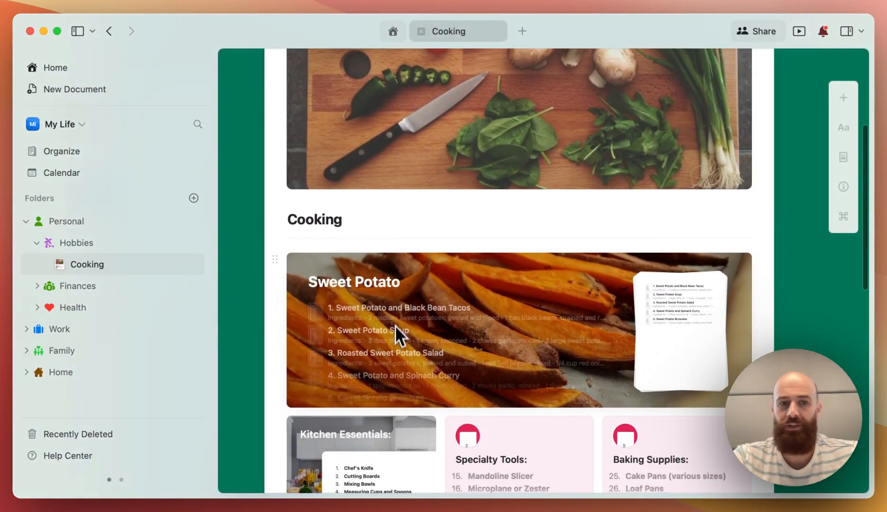
pyautogui.scroll(-3)
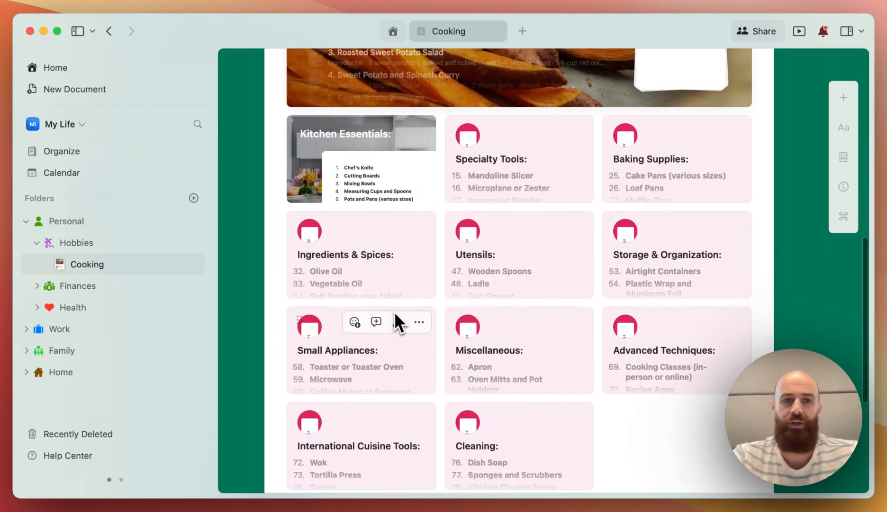
pyautogui.scroll(-3)
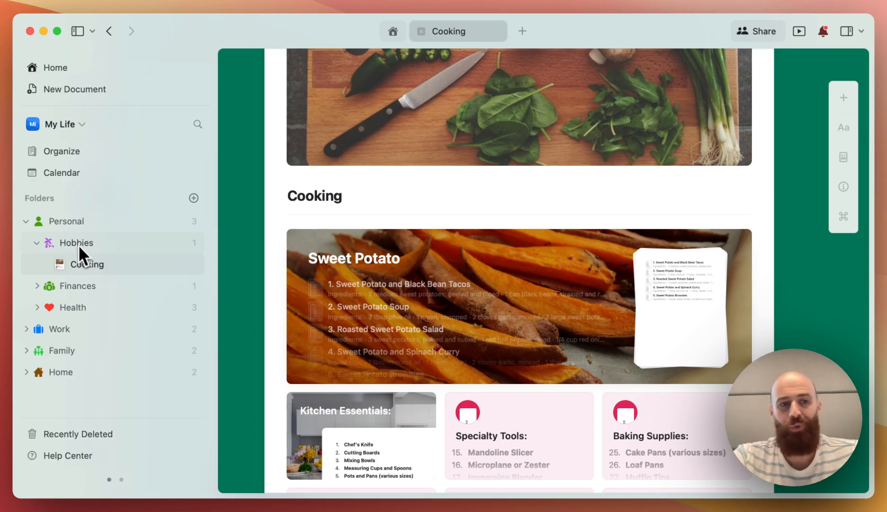
pyautogui.moveTo(80, 176)
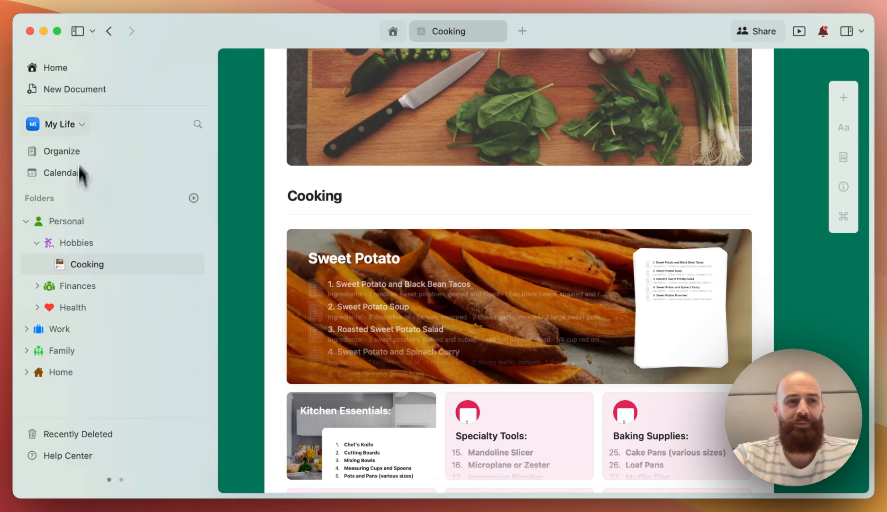
# Return to the unsorted overview, then view Health now holding six documents
pyautogui.click(60, 150)
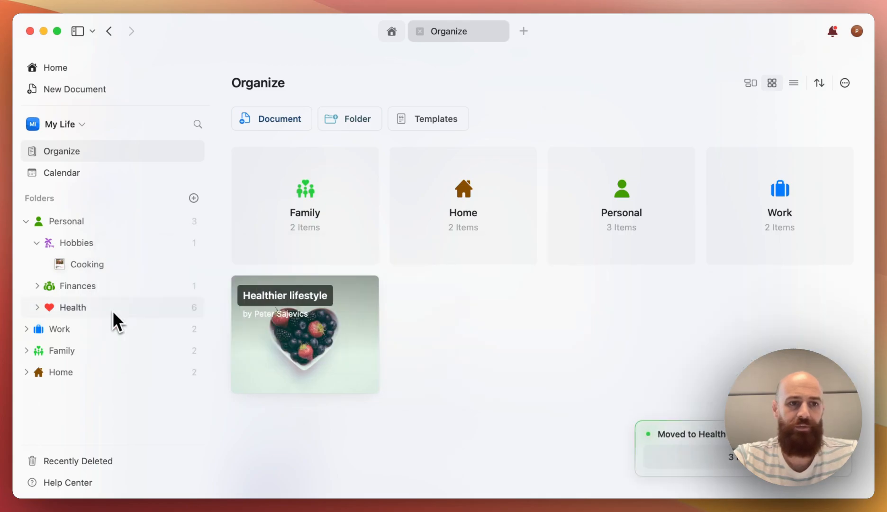
pyautogui.click(72, 307)
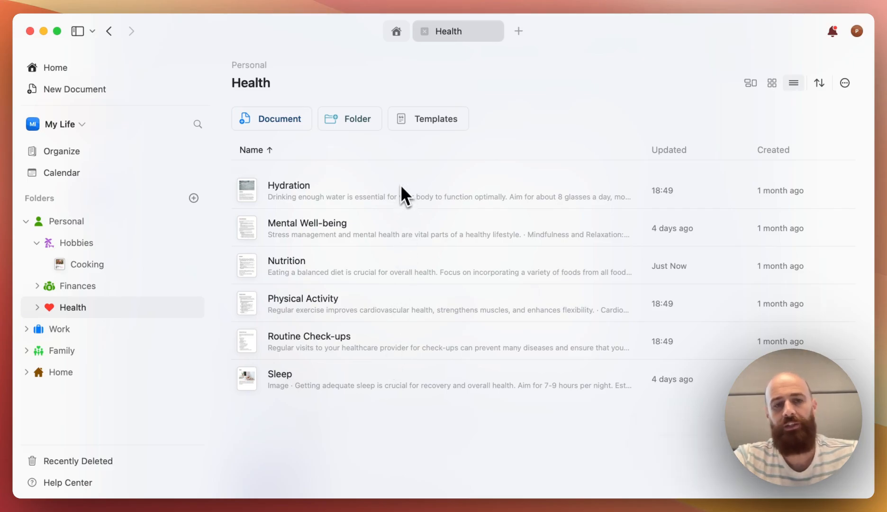
pyautogui.moveTo(397, 243)
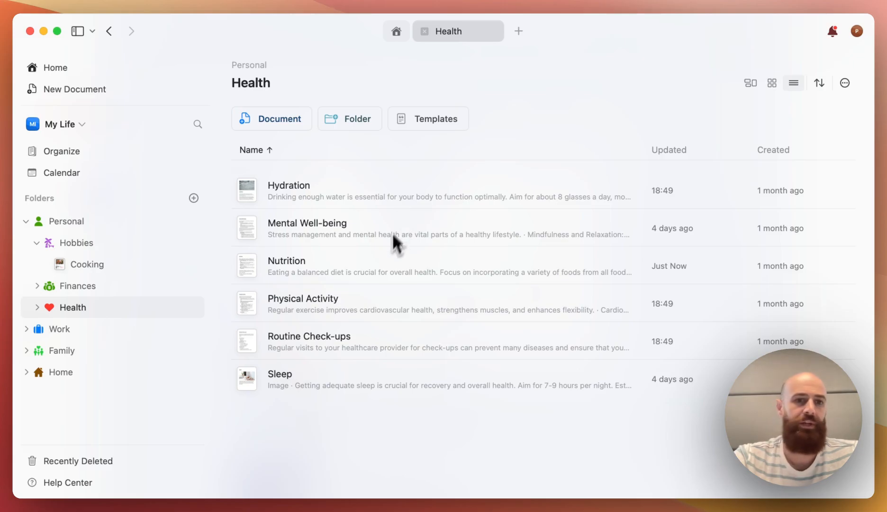
pyautogui.moveTo(362, 388)
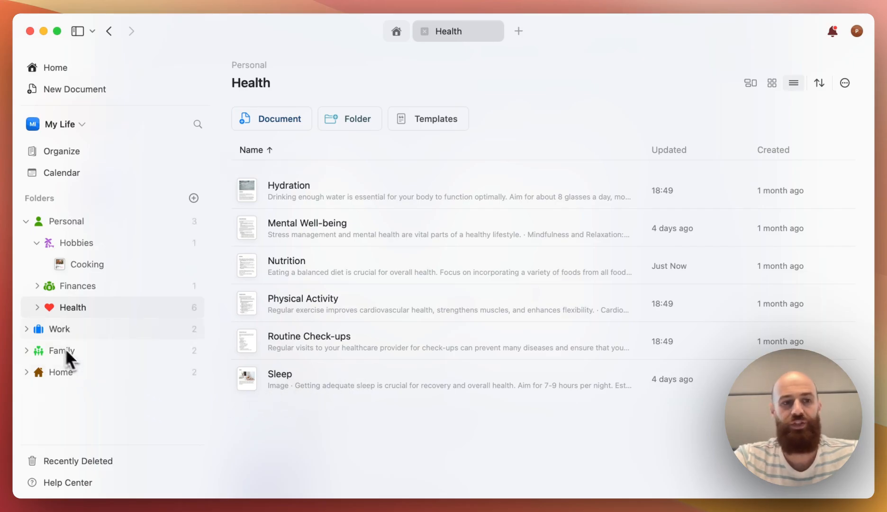
# Show the Personal folder listing Finances, Health and Hobbies, with sidebar folders collapsed
pyautogui.click(26, 329)
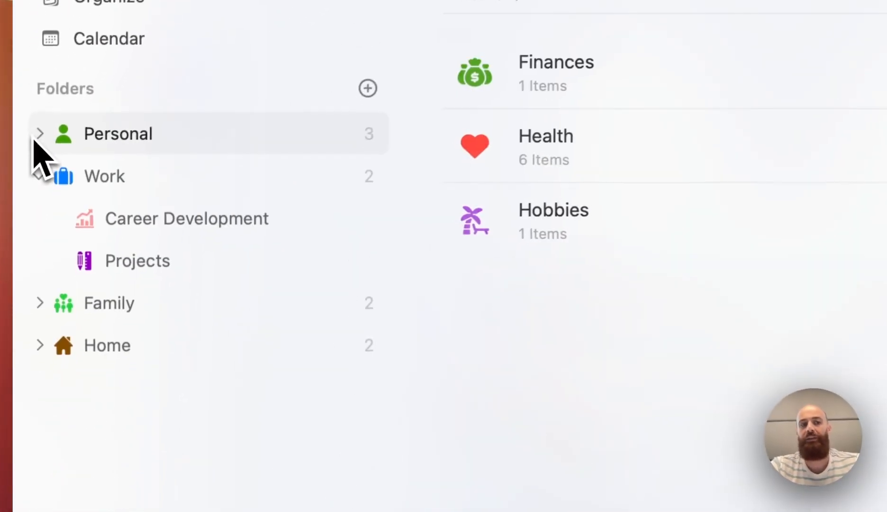
pyautogui.click(40, 176)
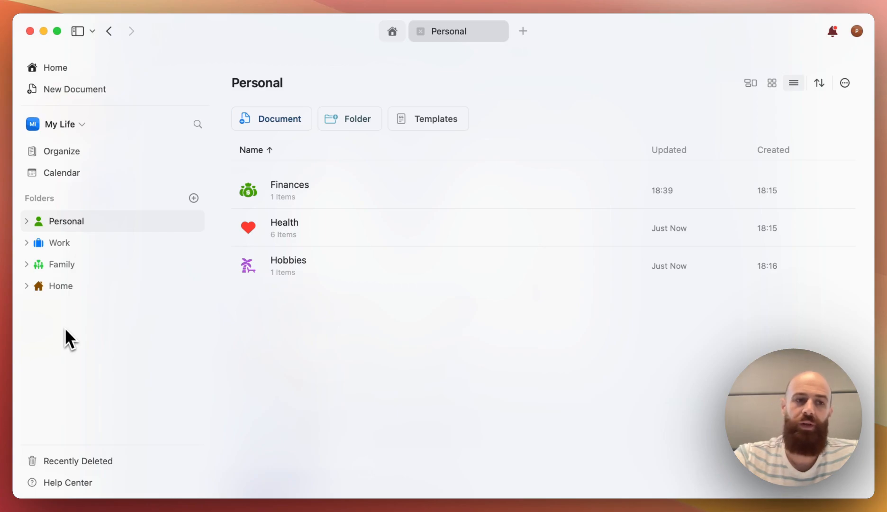
pyautogui.moveTo(69, 356)
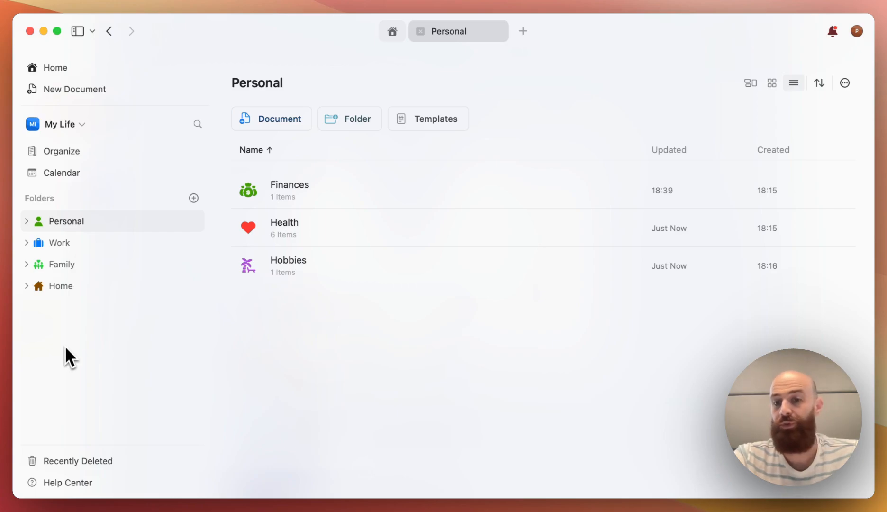